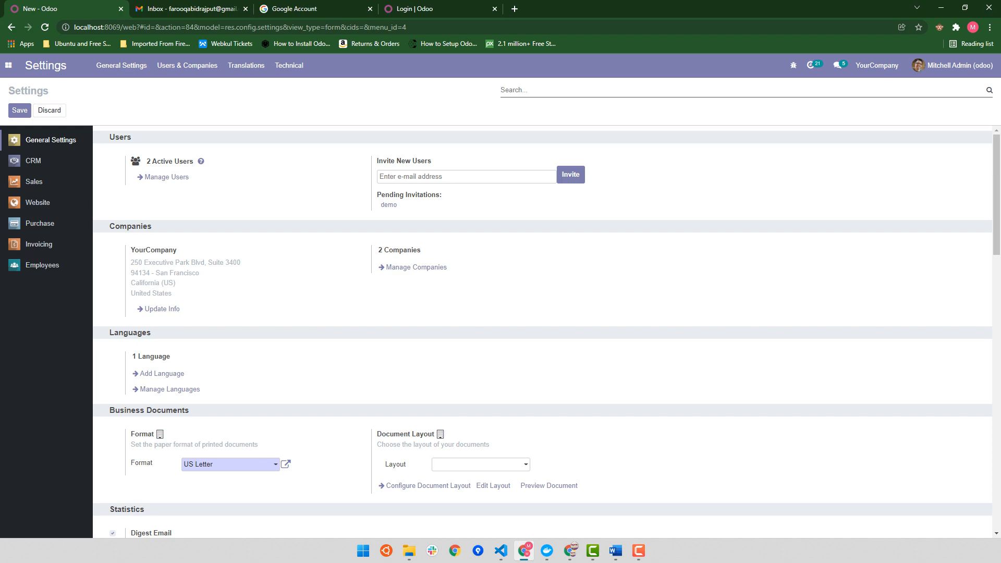
# Show the Apps catalogue listing all 66 modules
pyautogui.click(9, 66)
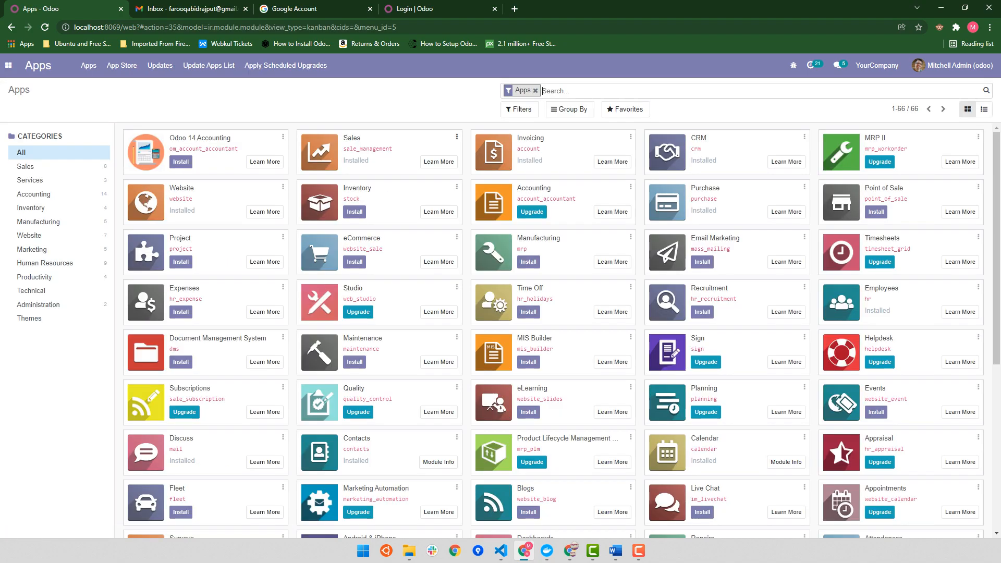
pyautogui.click(535, 90)
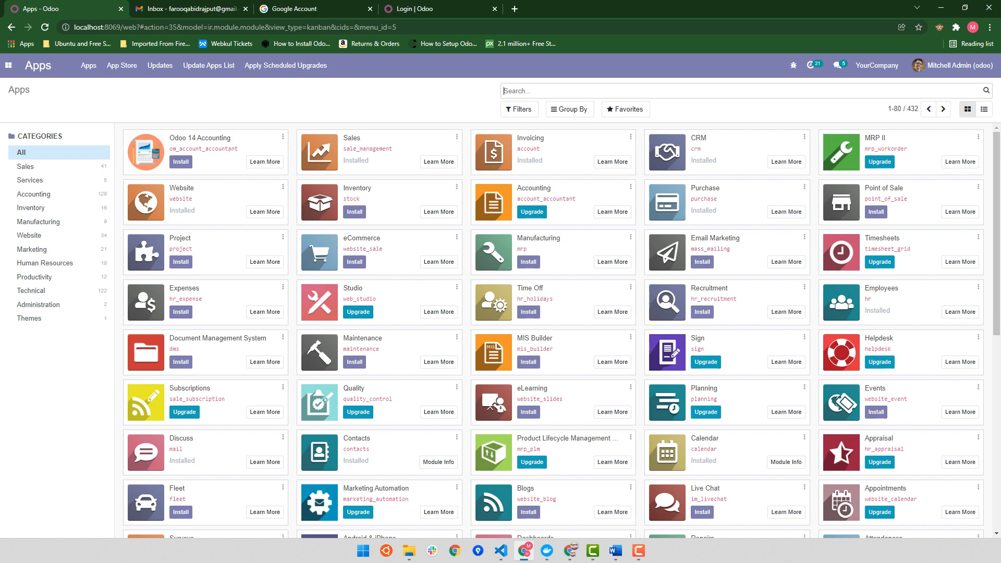
pyautogui.write('WEBSIT')
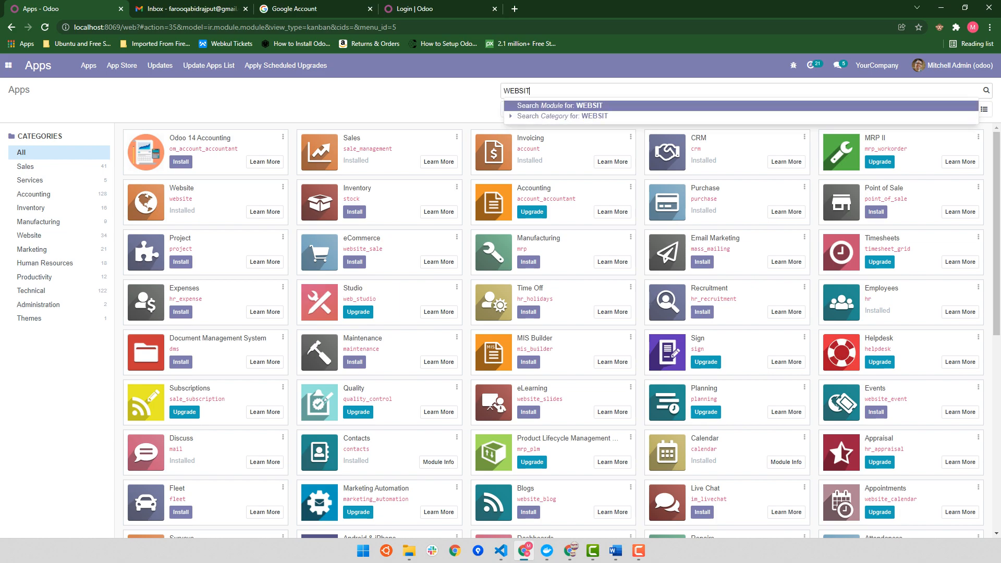
pyautogui.click(567, 105)
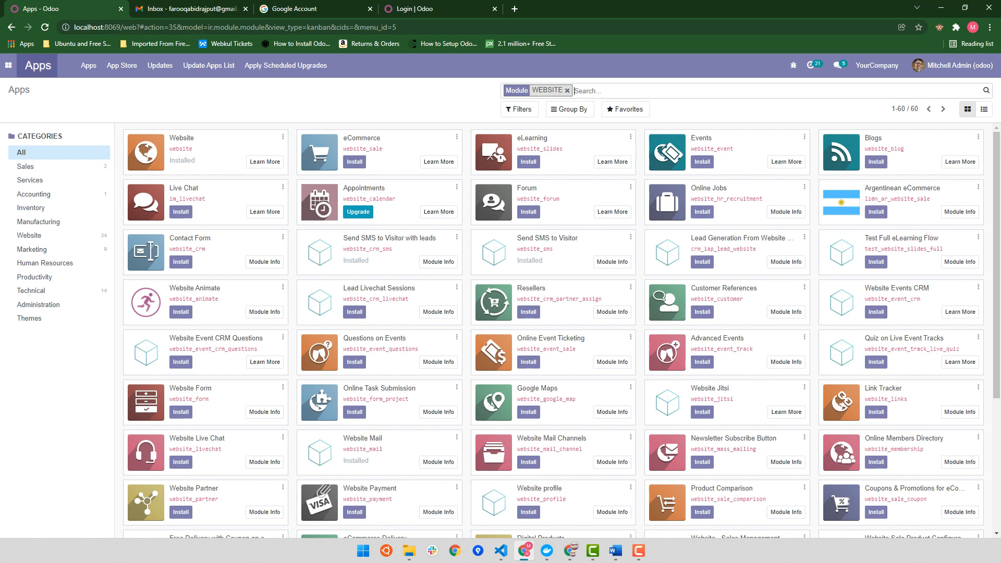
pyautogui.click(9, 64)
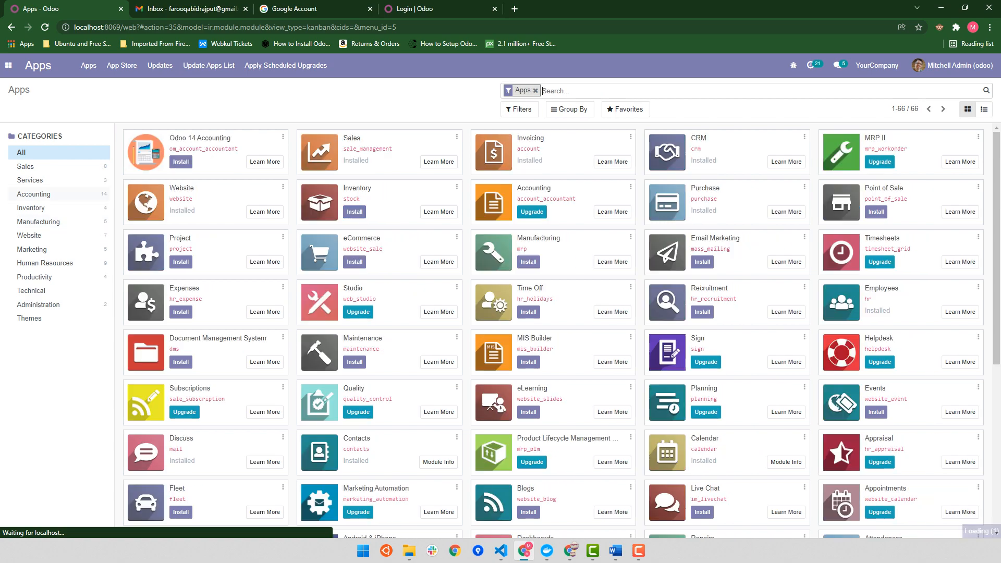
# Launch the Website app onto its Analytics dashboard
pyautogui.click(9, 65)
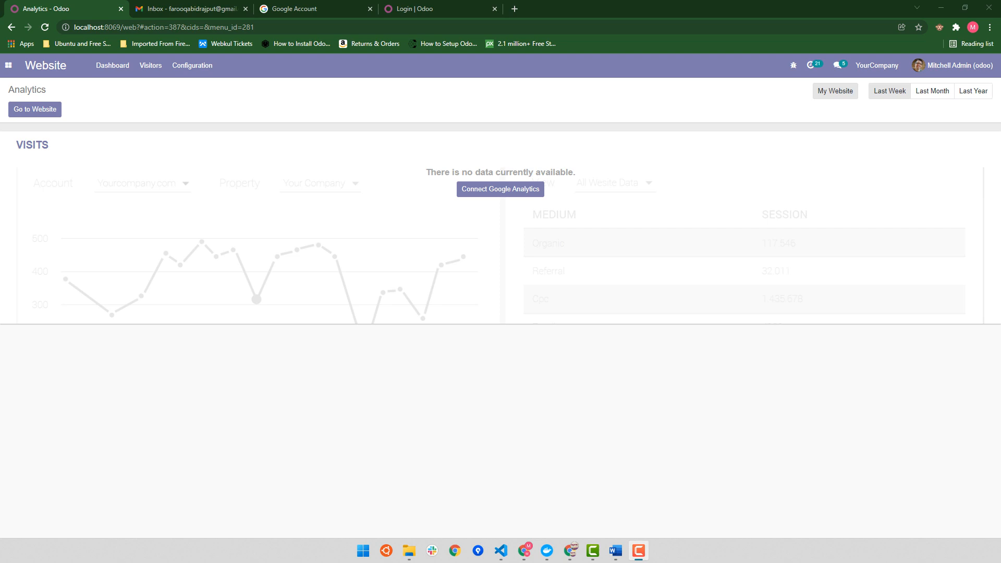
# Reach the Websites list under Configuration, showing My Website for YourCompany
pyautogui.click(8, 65)
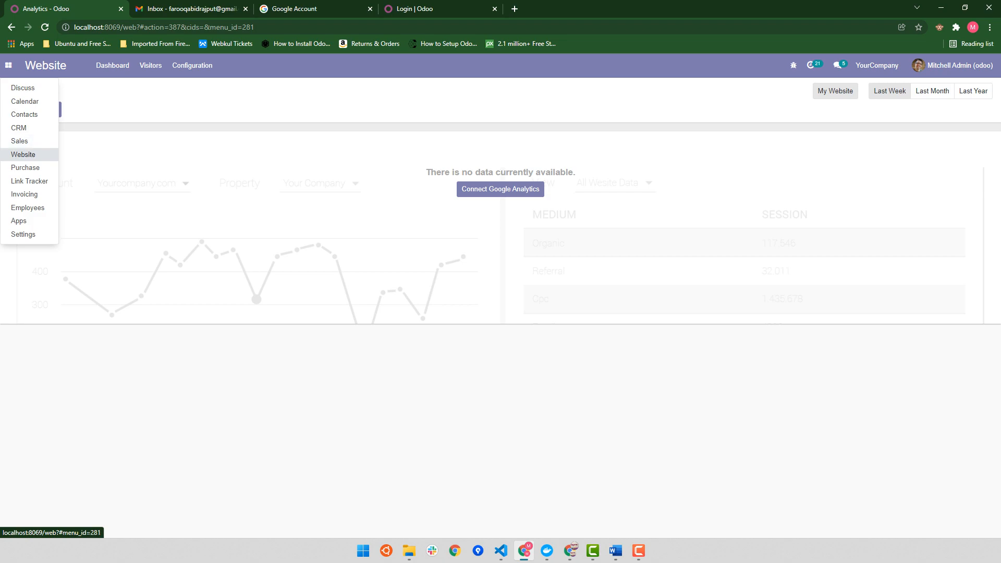
pyautogui.click(192, 65)
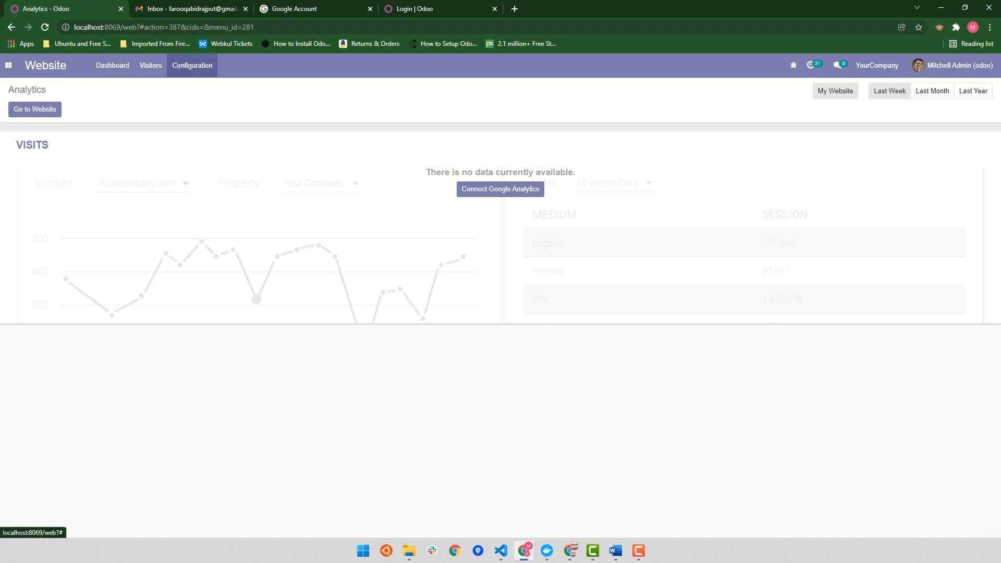
pyautogui.click(192, 65)
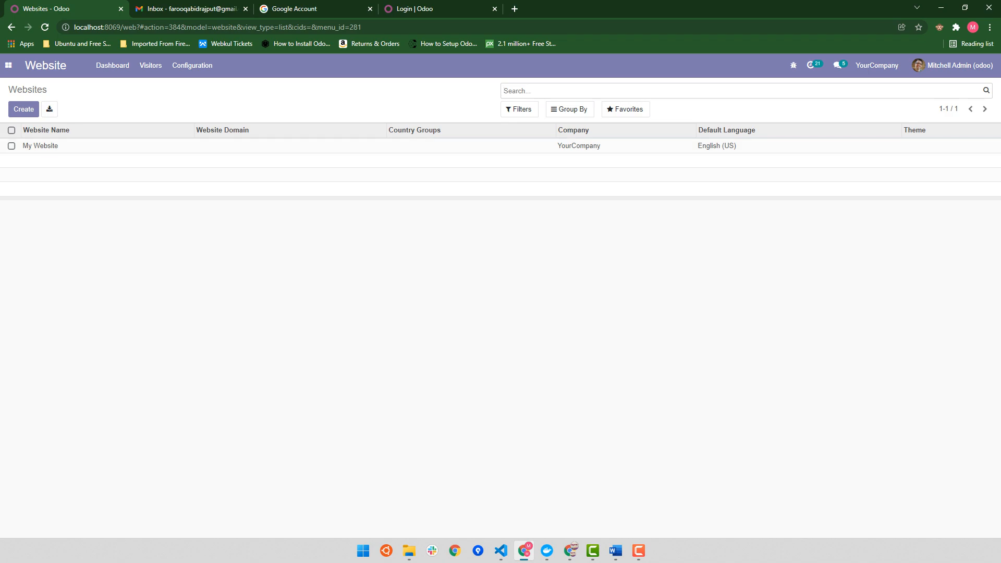
pyautogui.click(192, 64)
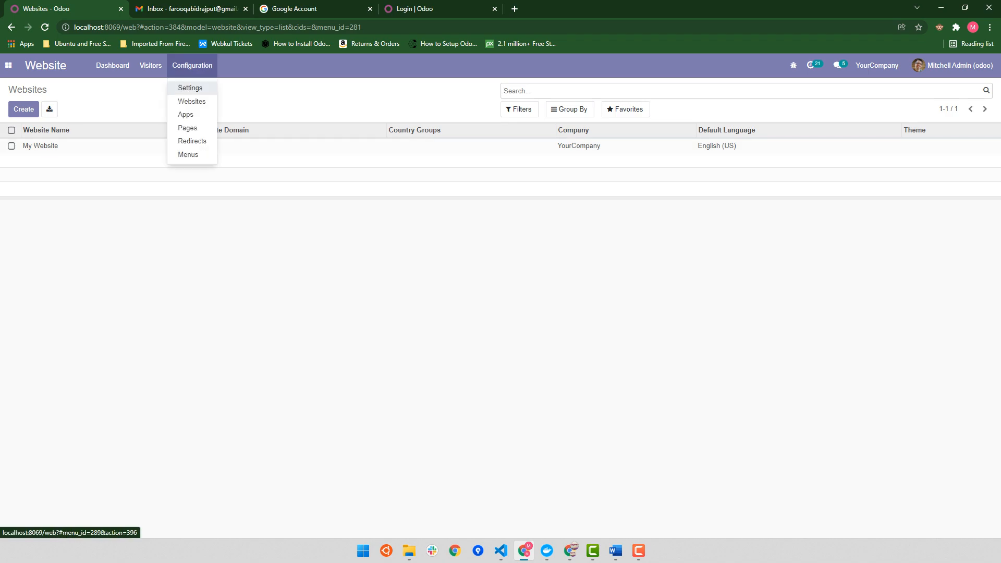
# Start creating a new website from the Website settings page
pyautogui.click(190, 87)
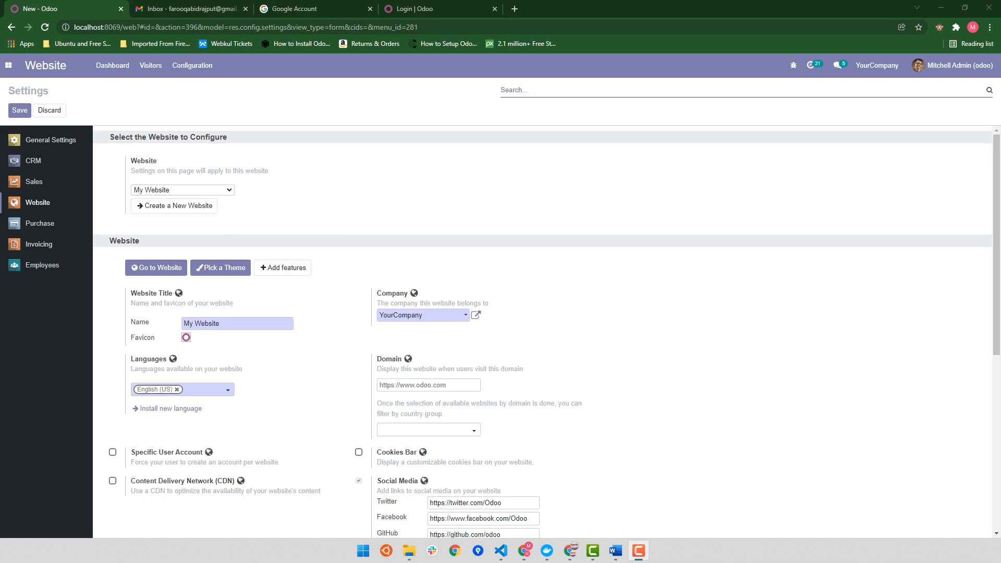
pyautogui.moveTo(174, 205)
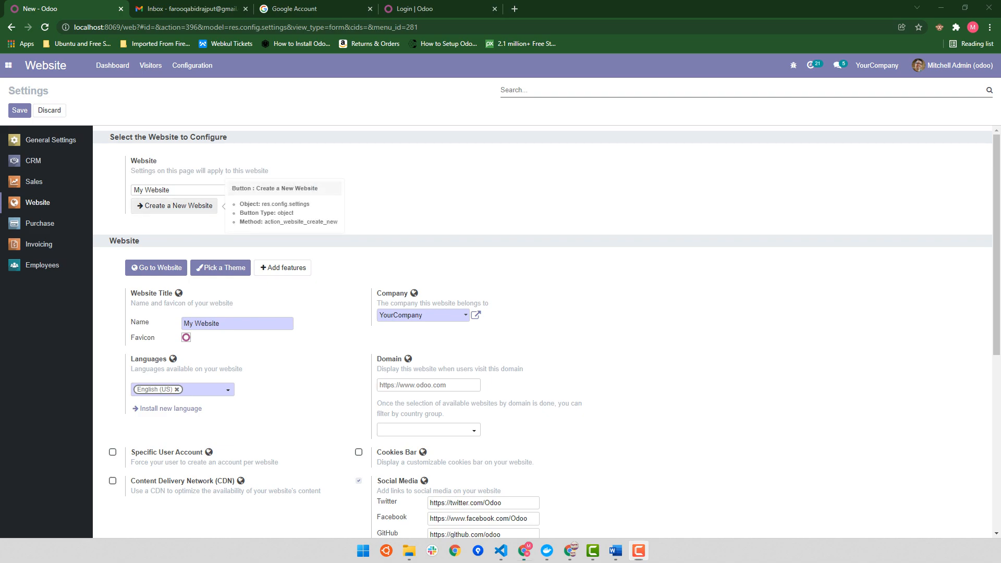
pyautogui.click(173, 206)
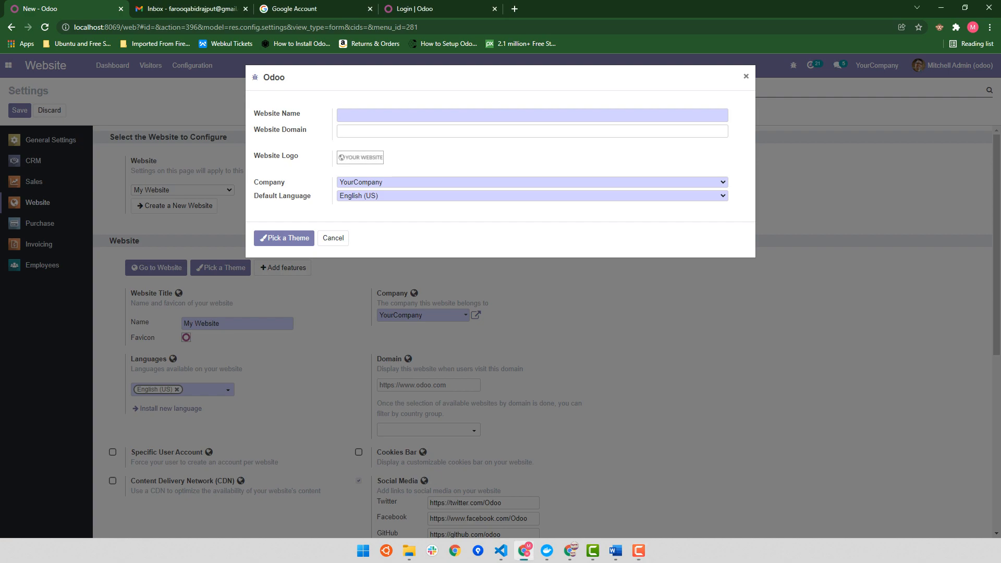
pyautogui.write('oDOO')
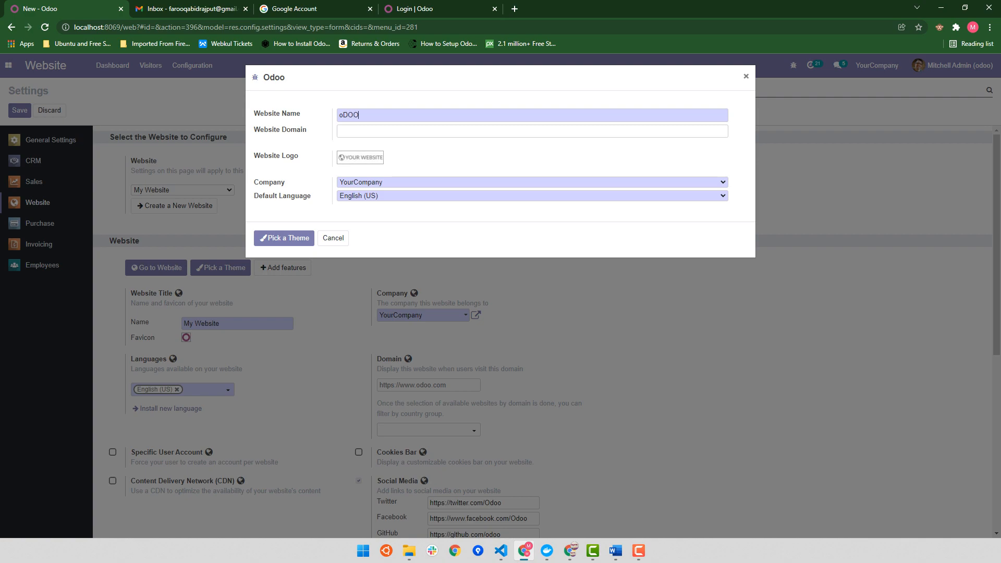
pyautogui.write('ISTIC')
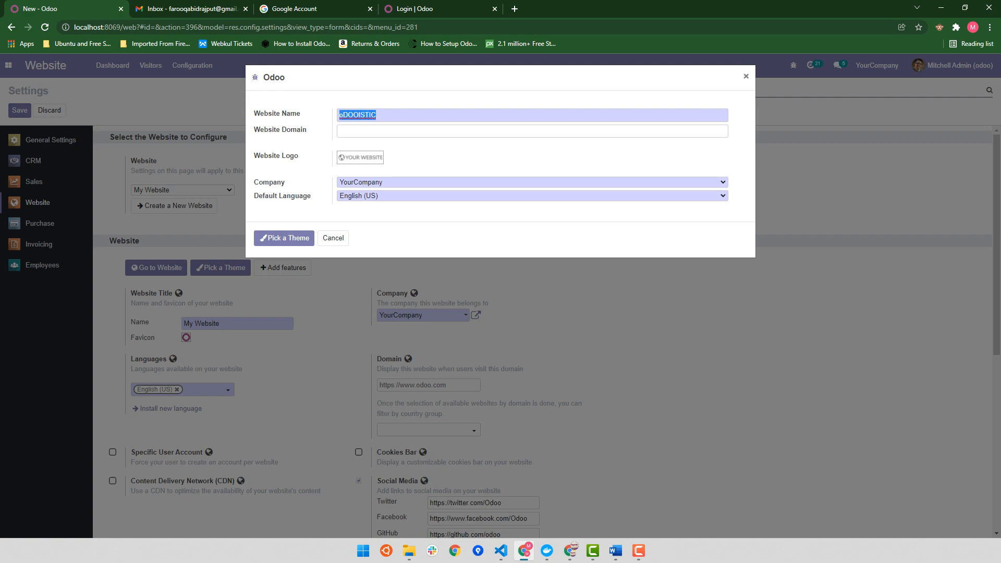
pyautogui.write('Odooistic')
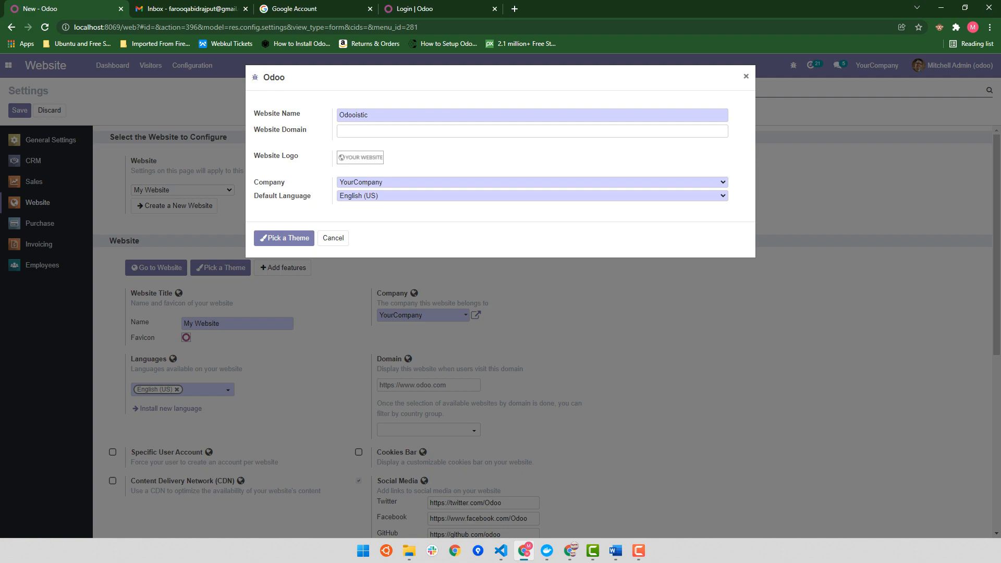
pyautogui.write('www.')
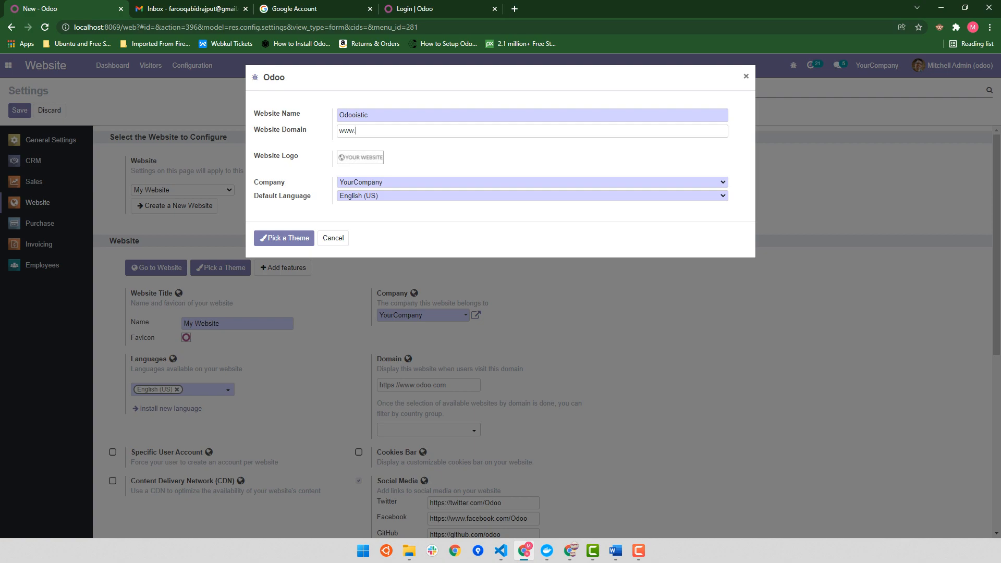
pyautogui.write('dooistic.co.uk')
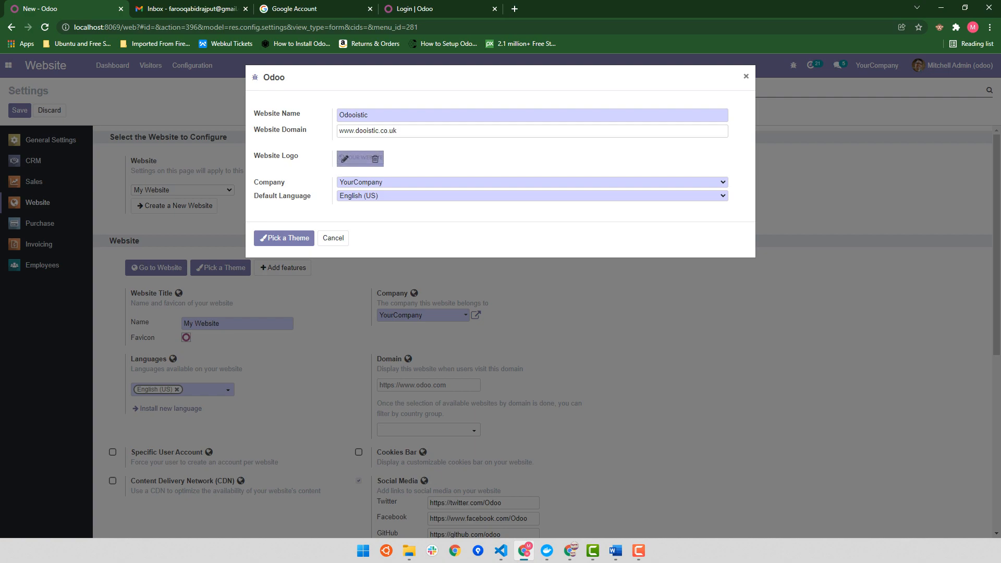
# Upload the logo, set company Odooistic and keep English (US) as language
pyautogui.click(359, 158)
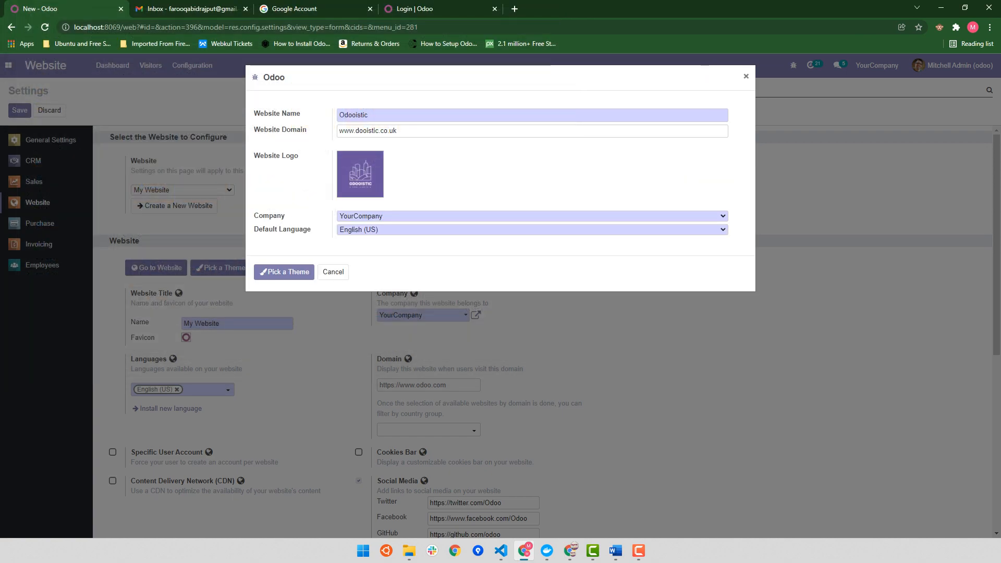
pyautogui.click(530, 216)
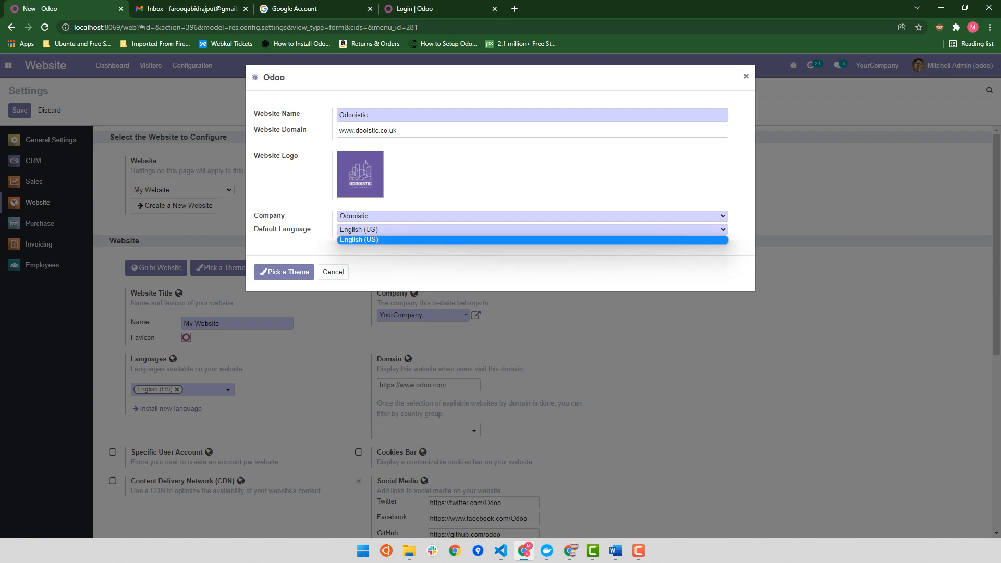
pyautogui.click(359, 240)
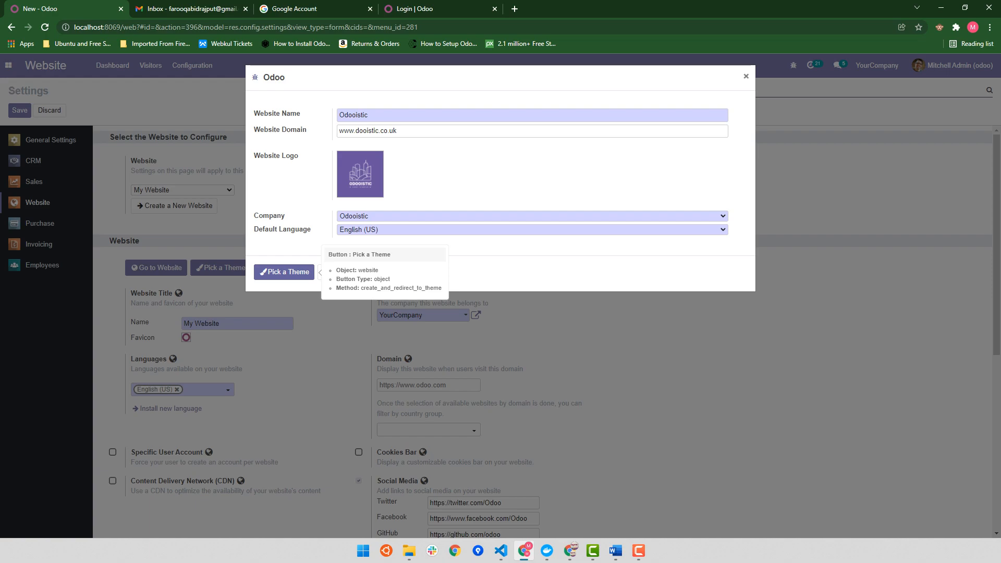
# Create the website and browse the Pick a Theme gallery
pyautogui.click(284, 272)
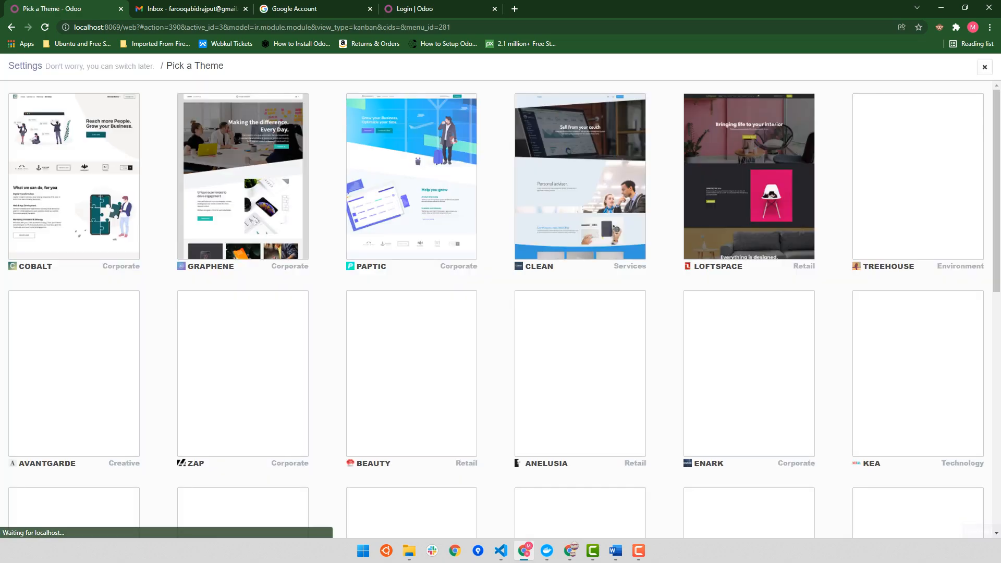
pyautogui.scroll(-3)
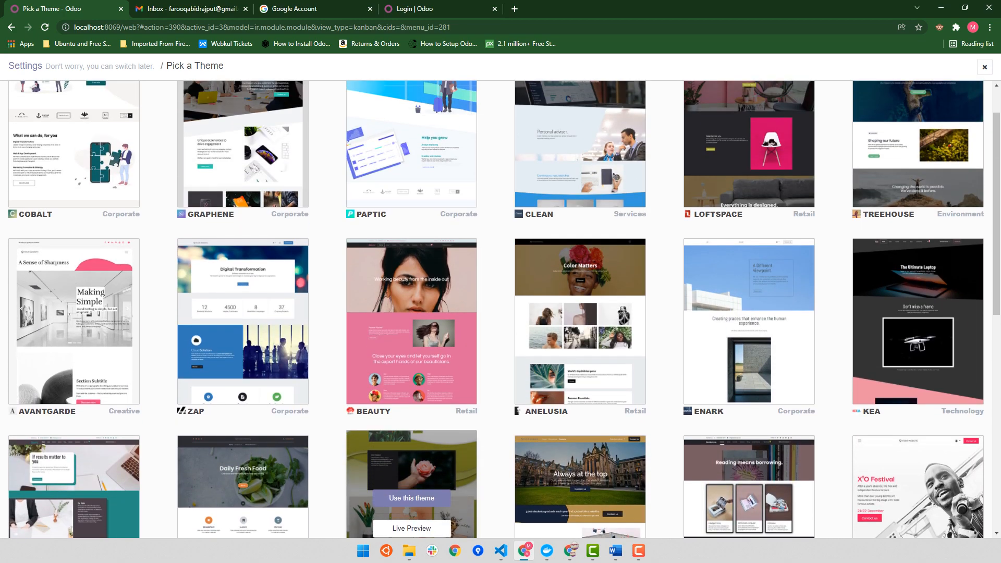
pyautogui.scroll(3)
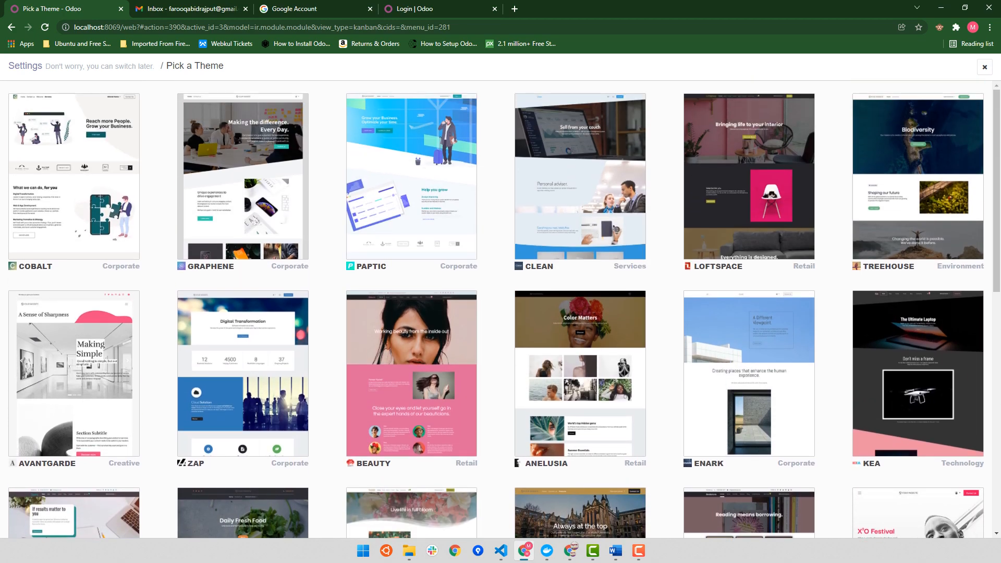
pyautogui.moveTo(411, 172)
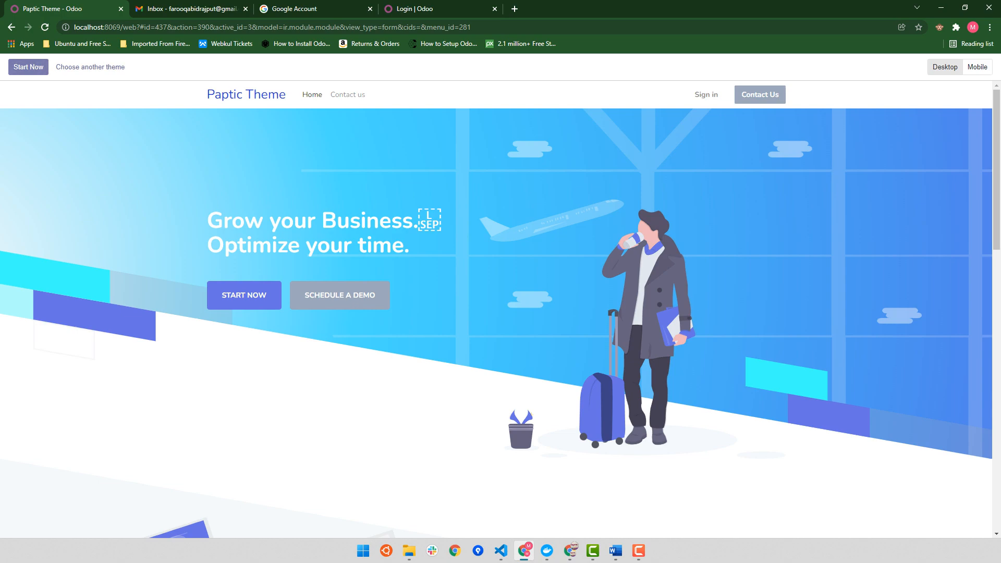
# Preview the Paptic and Anelusia themes and return to the gallery
pyautogui.click(90, 67)
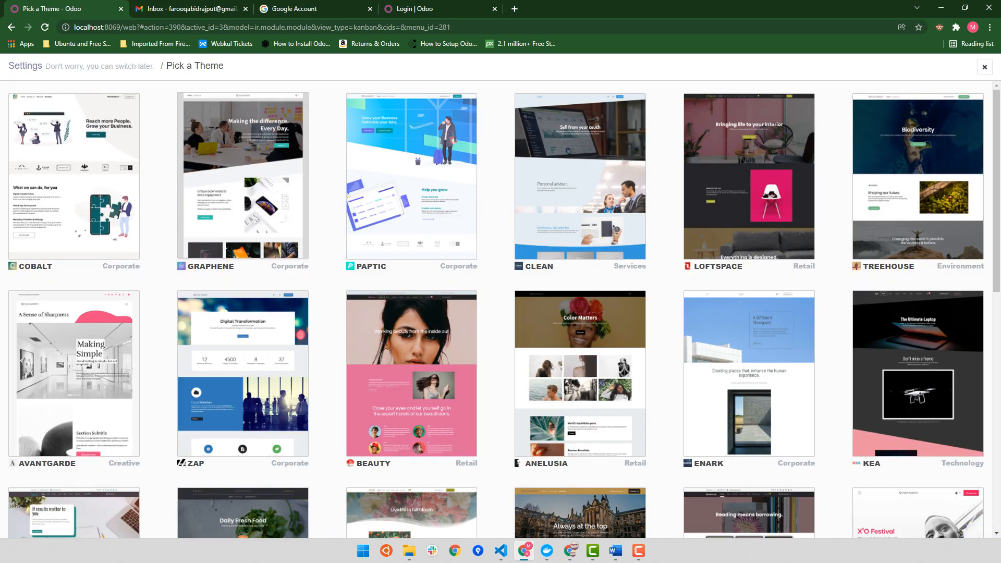
pyautogui.scroll(-3)
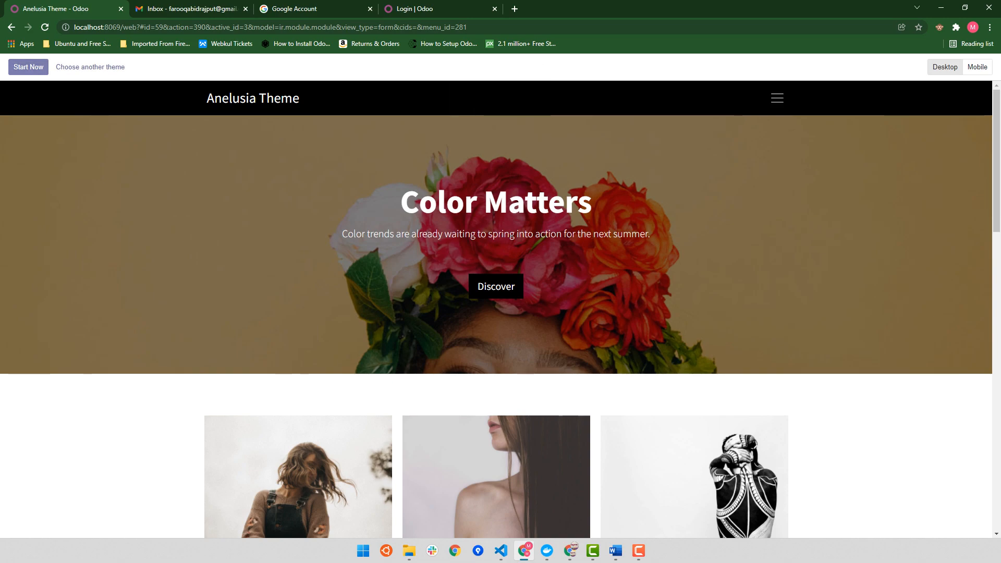
pyautogui.click(89, 67)
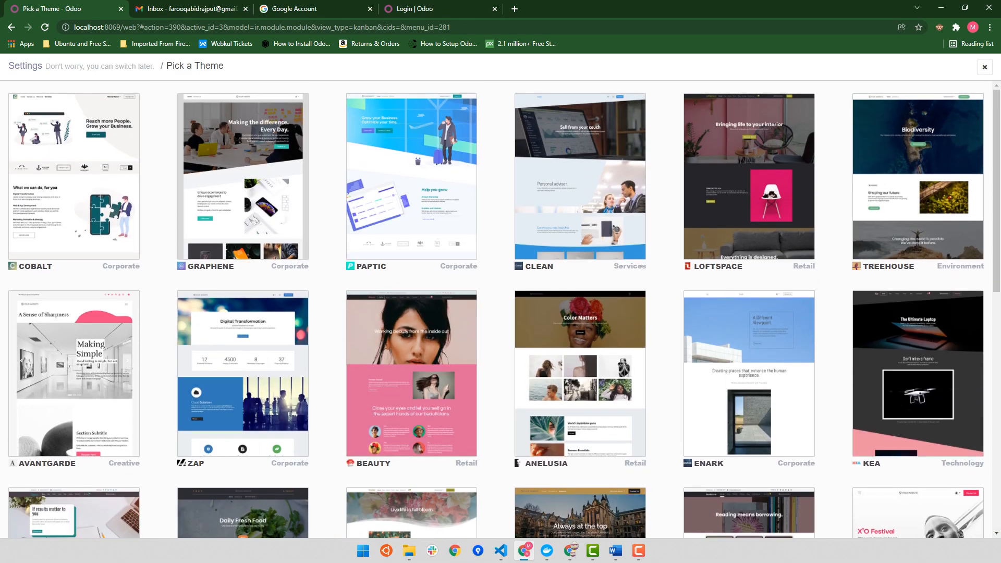
pyautogui.moveTo(411, 177)
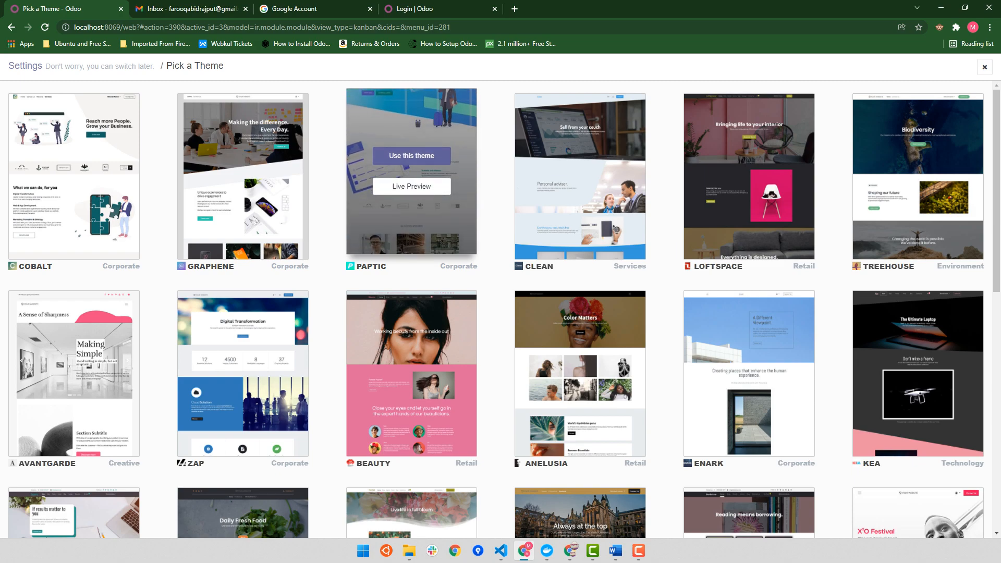
# Apply the Anelusia theme to the Odooistic website, landing in the page editor
pyautogui.click(411, 156)
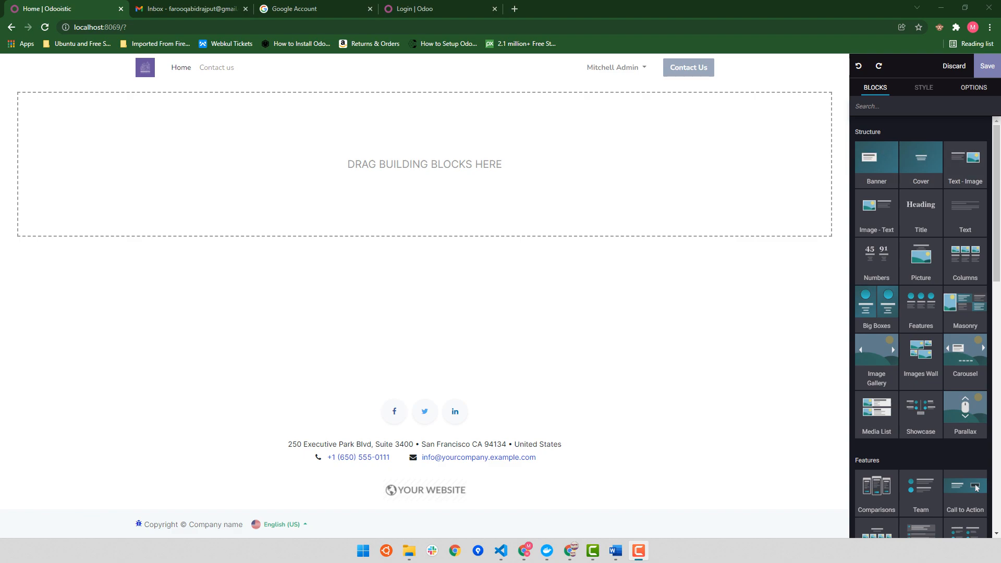
# Discard the page edit and return to the Website app's settings page
pyautogui.click(953, 65)
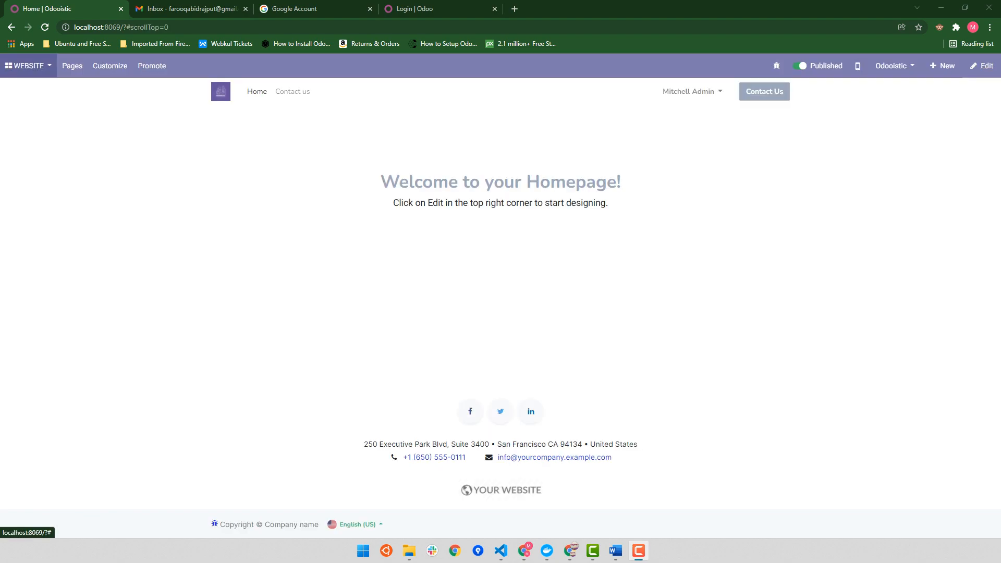
pyautogui.click(26, 66)
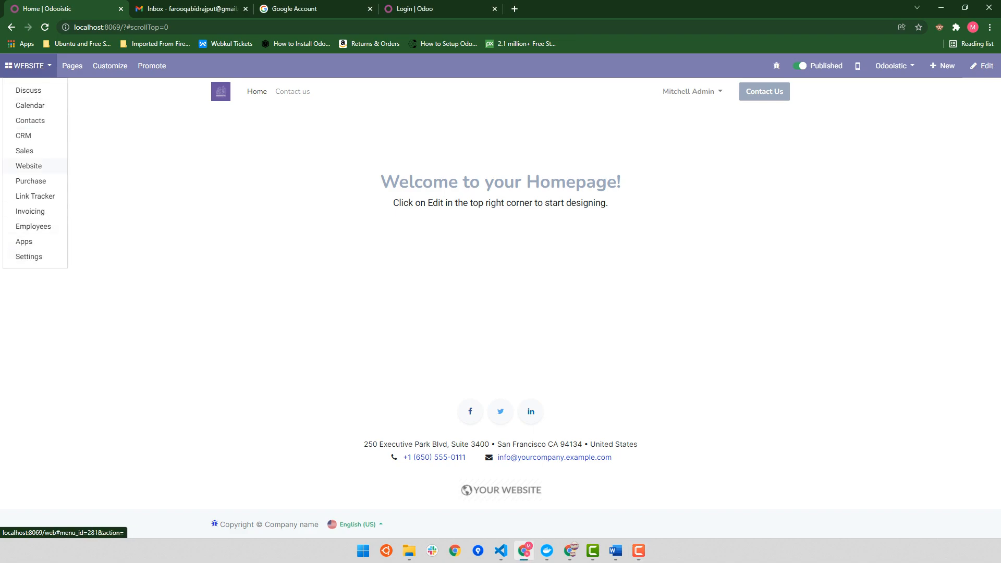
pyautogui.click(29, 165)
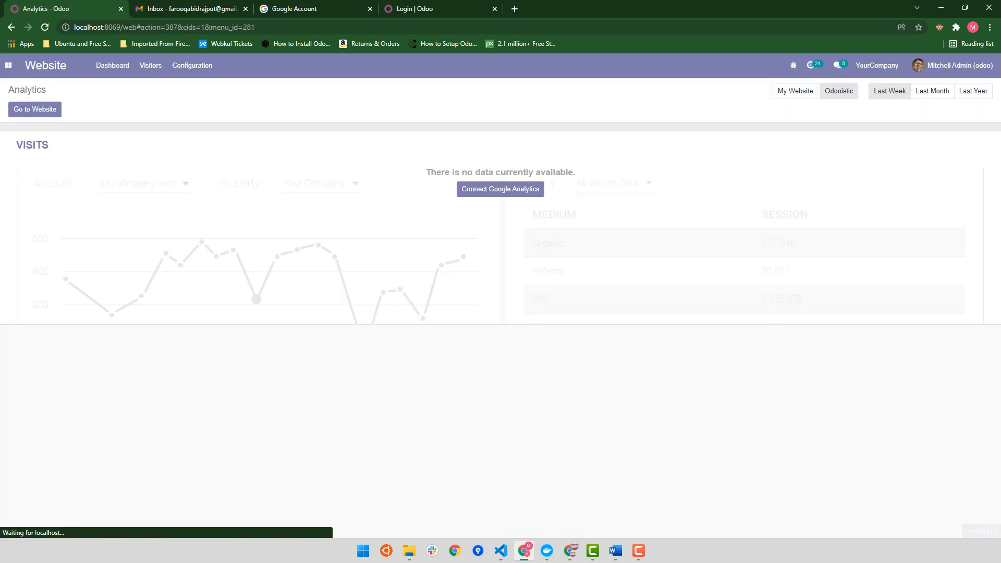
pyautogui.click(192, 65)
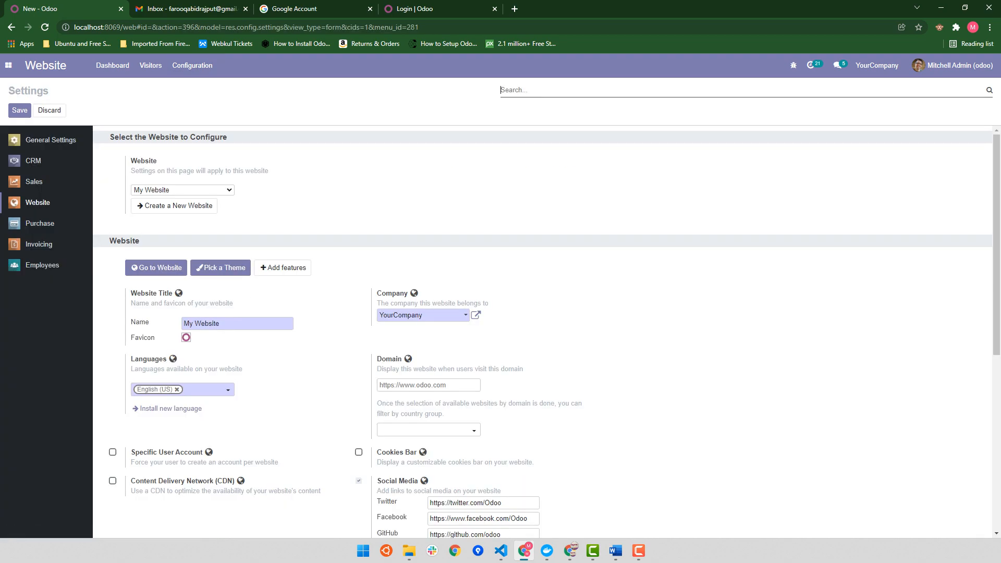
# Review the settings and list the websites to configure: My Website and Odooistic
pyautogui.scroll(-3)
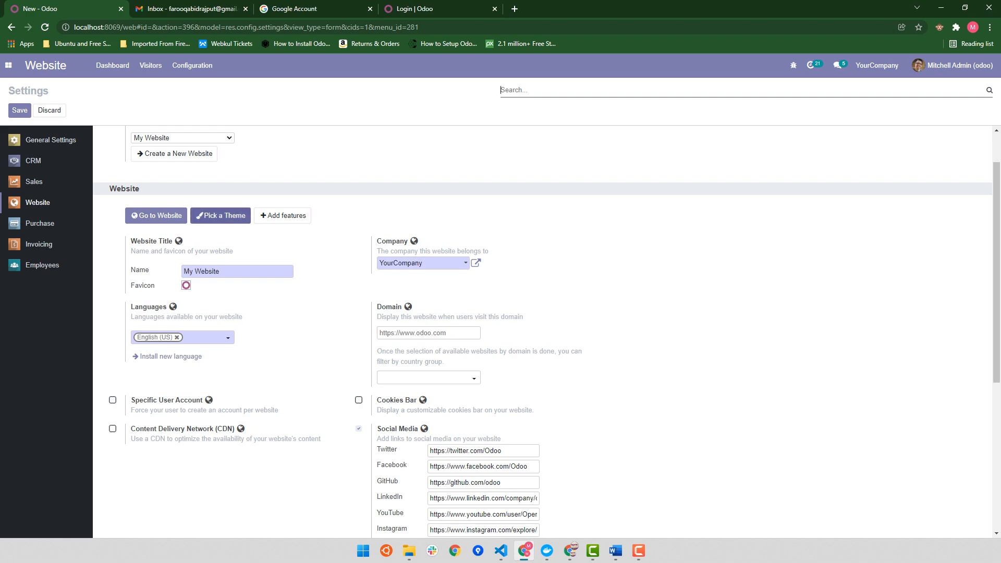
pyautogui.click(221, 215)
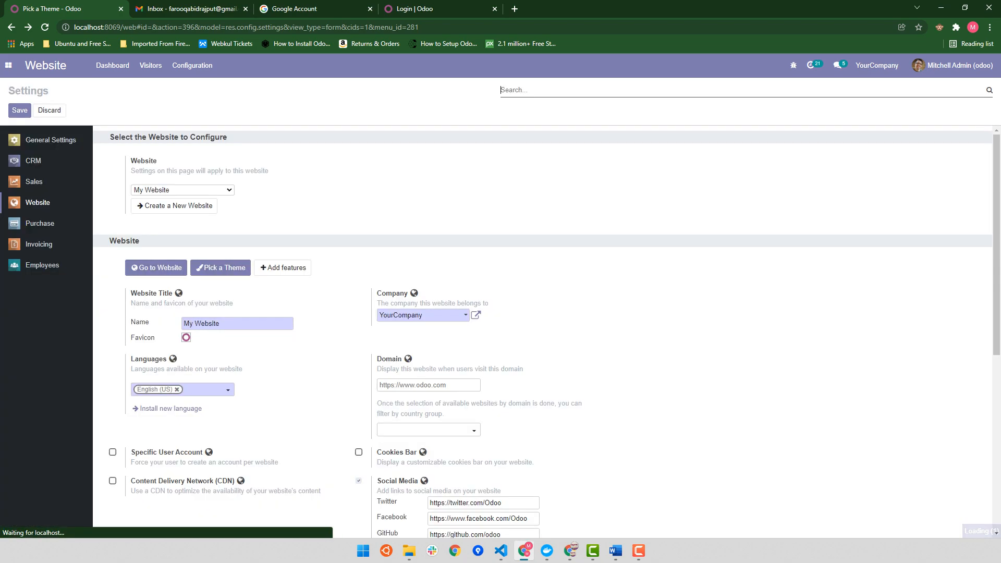
pyautogui.scroll(-3)
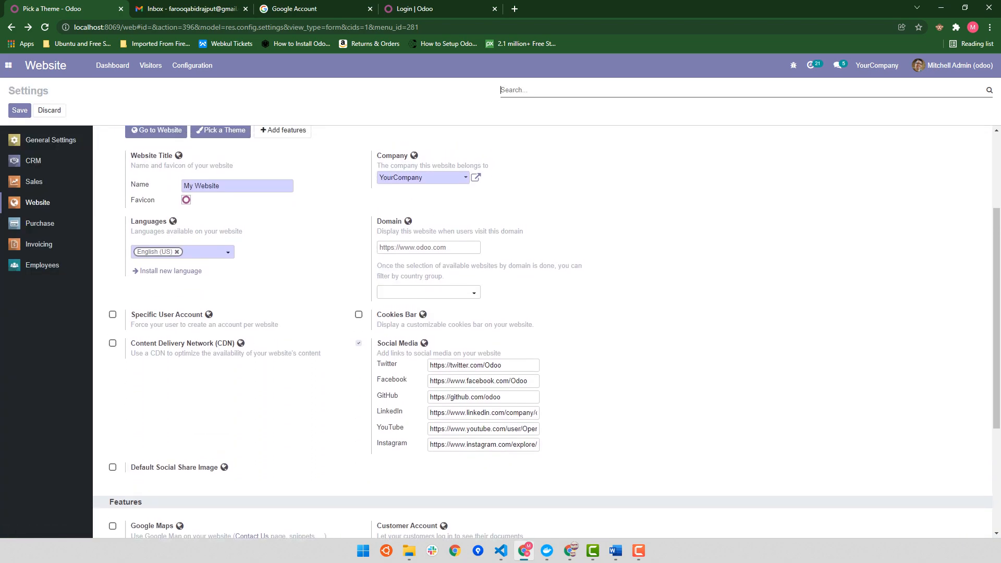
pyautogui.scroll(3)
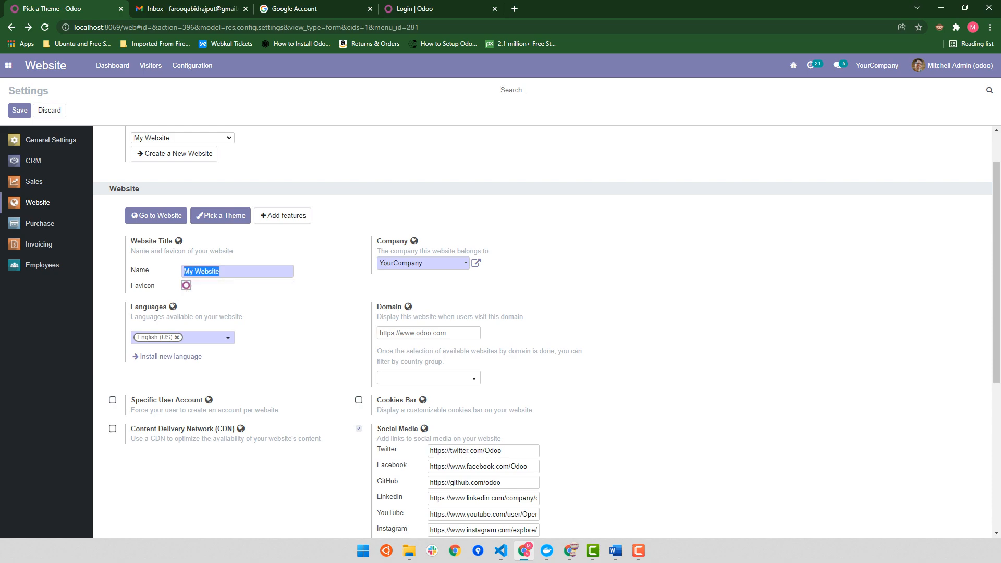
pyautogui.scroll(3)
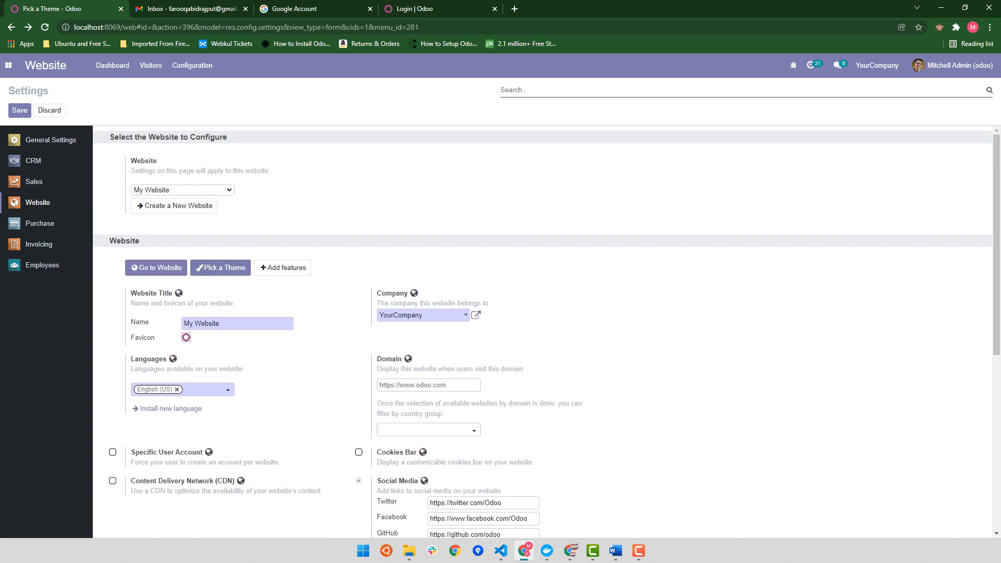
pyautogui.click(181, 190)
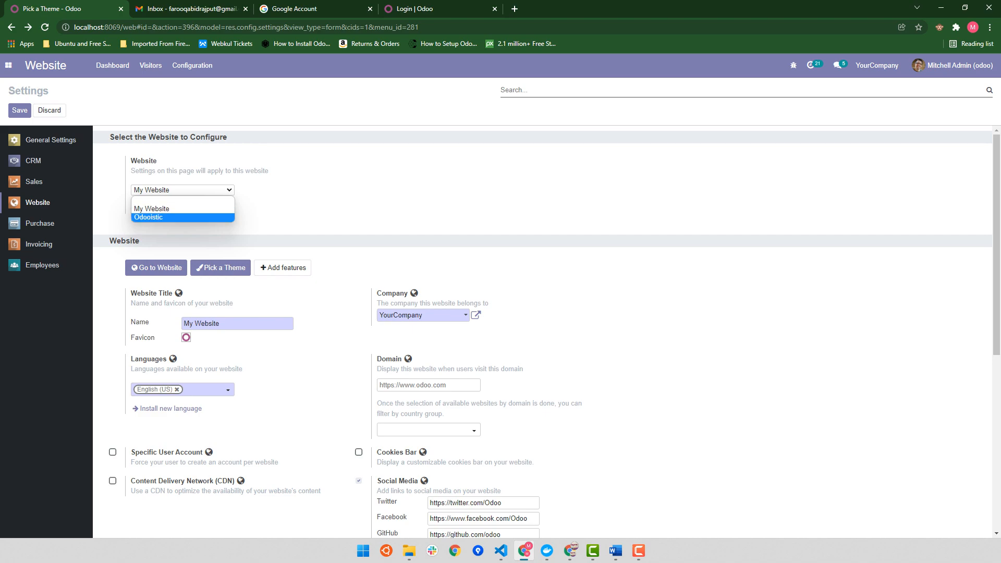
# Switch the settings to the Odooistic website and scroll to its language options
pyautogui.click(148, 217)
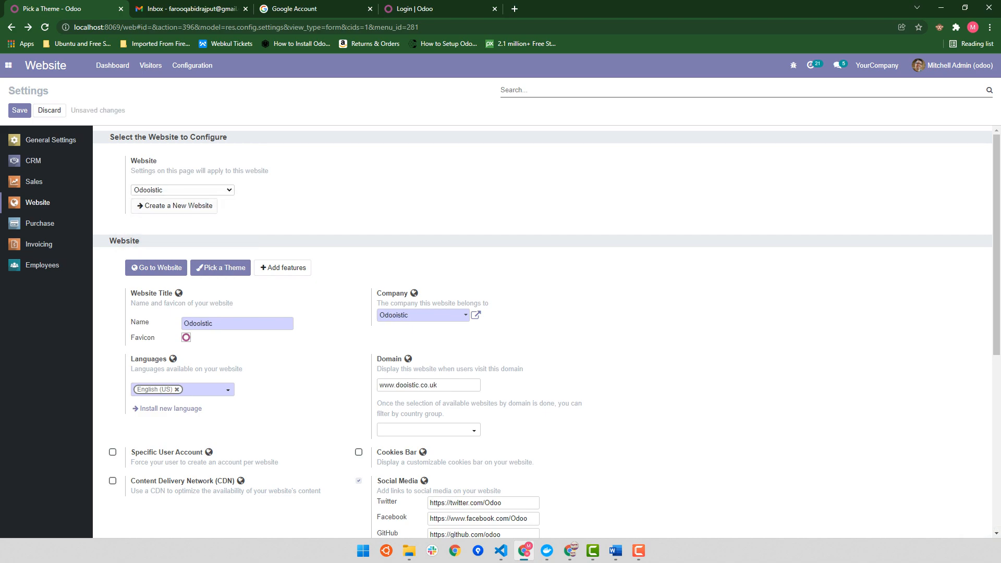
pyautogui.scroll(-3)
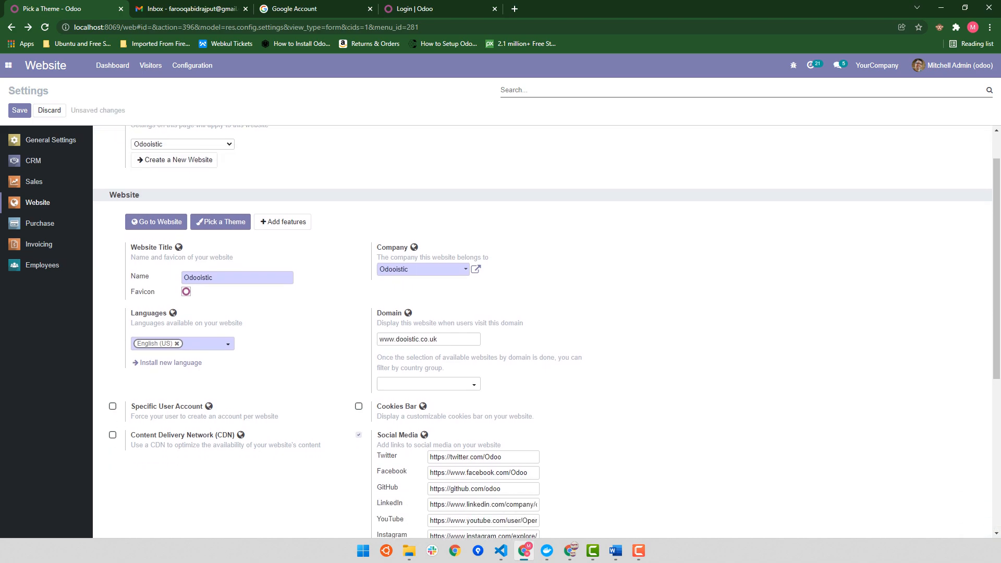
pyautogui.scroll(-3)
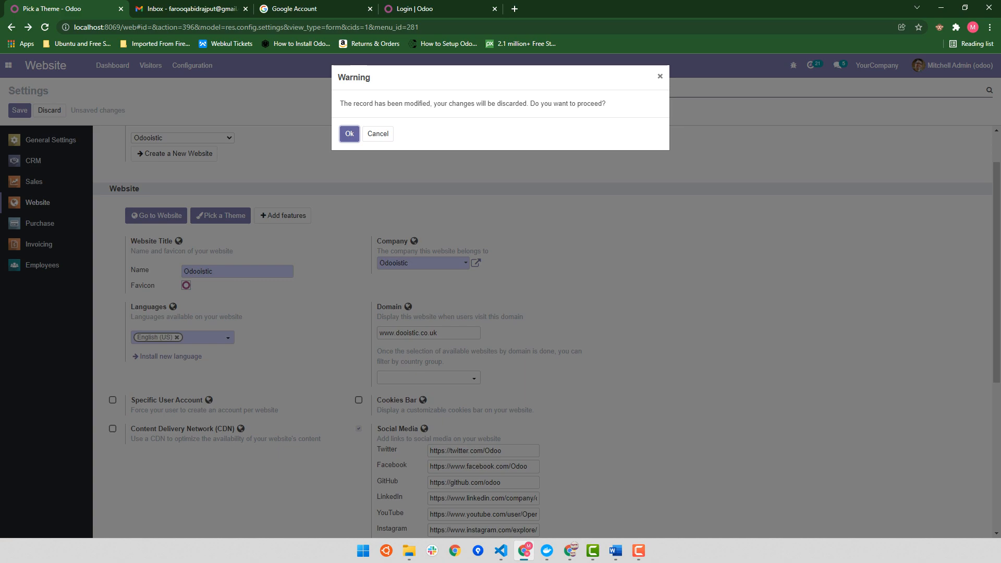
# Discard the unsaved changes and browse the Add Language list without adding any language
pyautogui.click(349, 133)
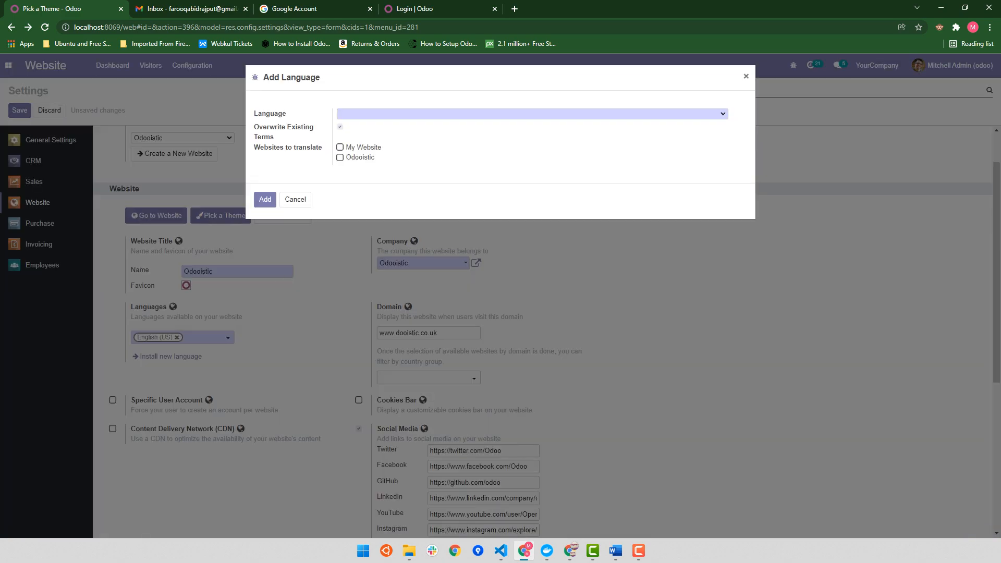
pyautogui.click(530, 109)
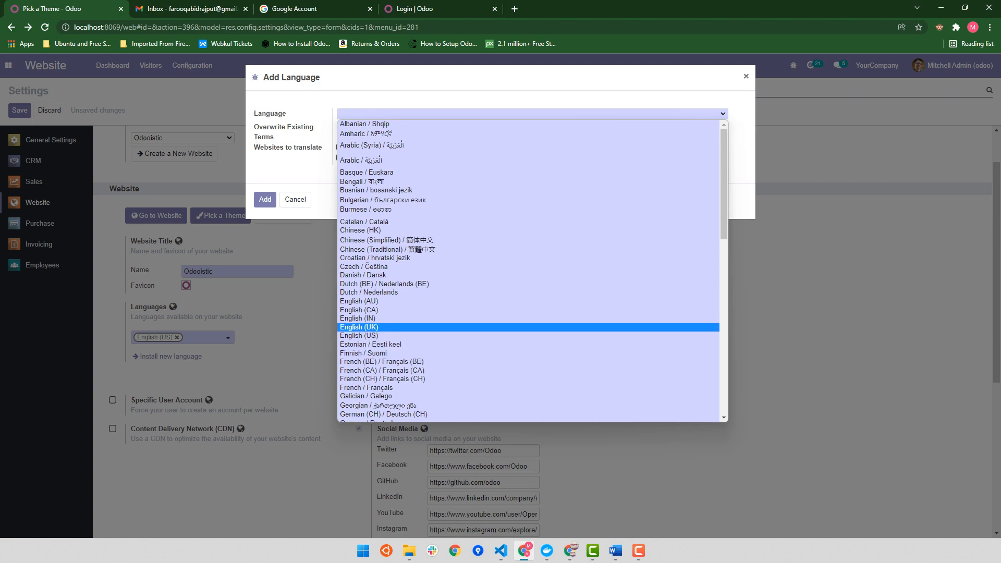
pyautogui.click(359, 326)
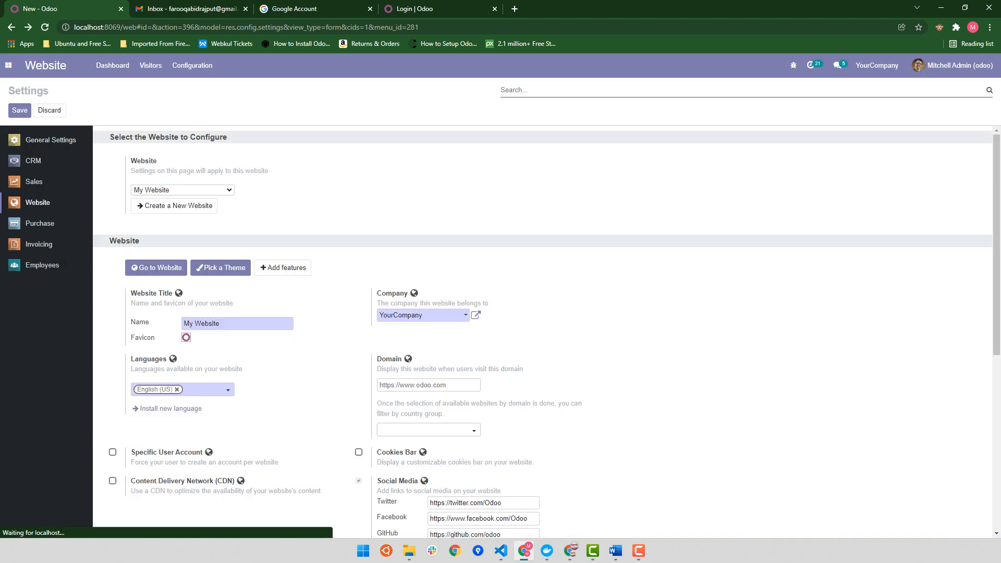
# Enable the Specific User Account option for My Website, leaving it unsaved
pyautogui.scroll(-3)
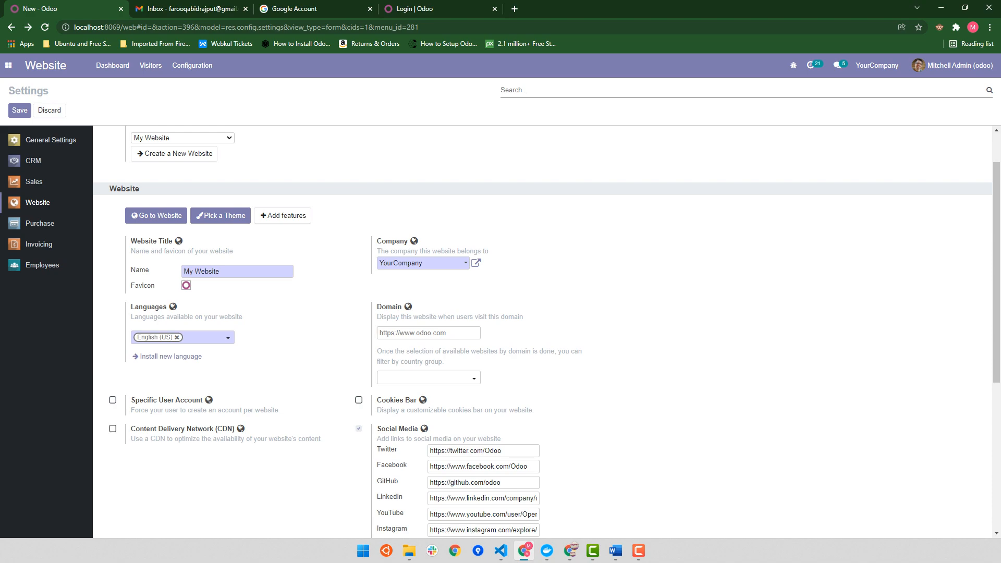
pyautogui.scroll(-3)
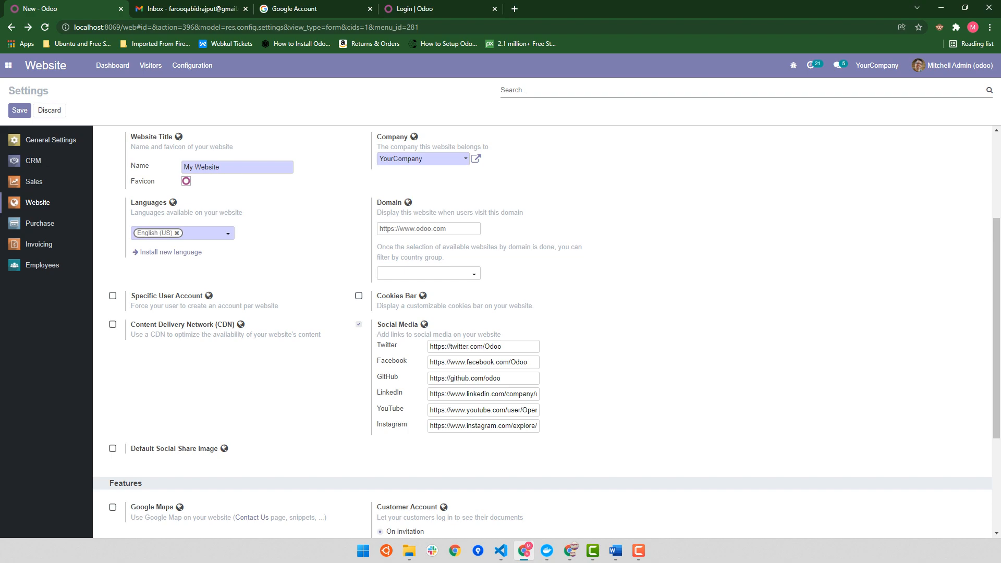
pyautogui.click(113, 296)
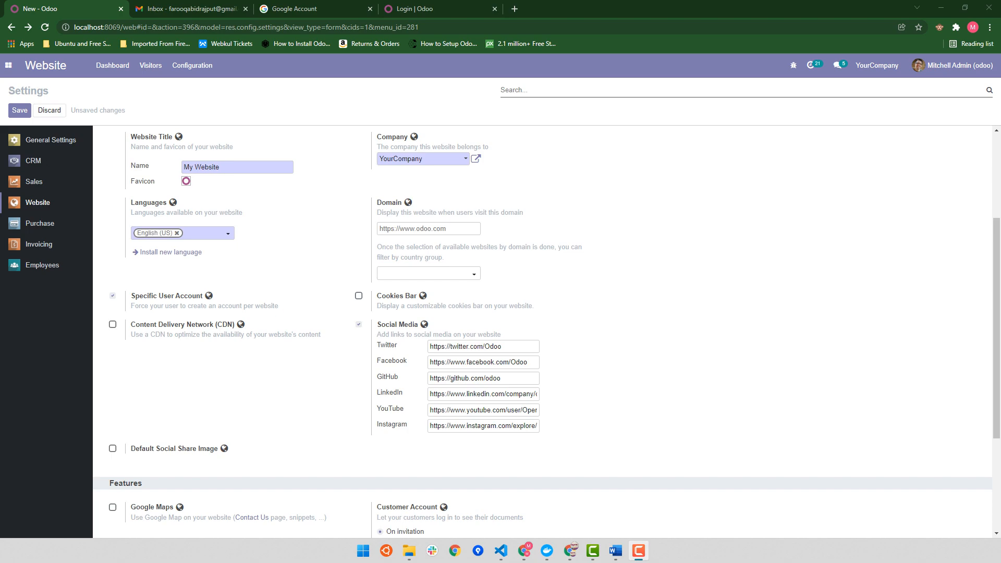
# Try enabling Cookies Bar, then decline with 'Do not activate' so it stays off
pyautogui.click(357, 295)
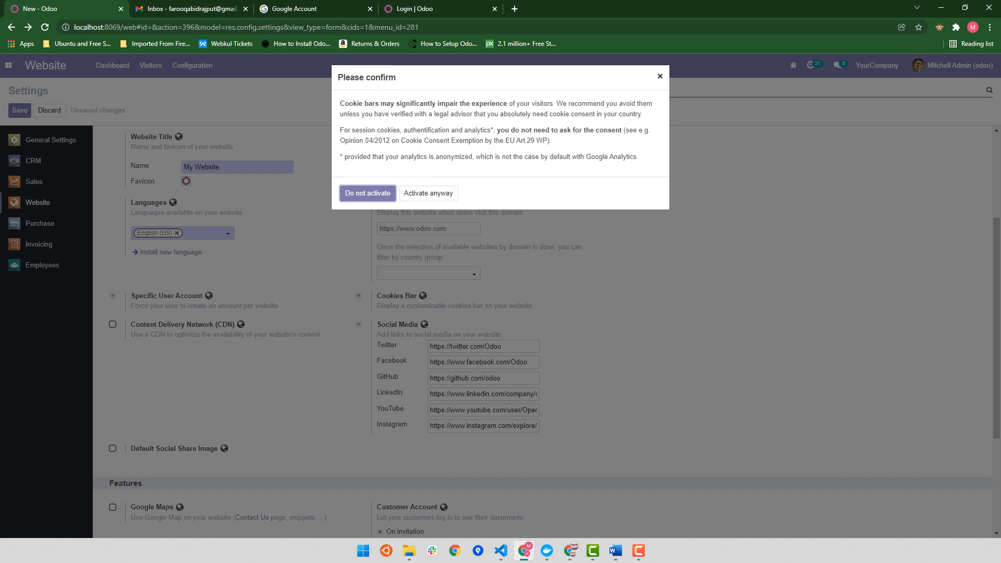
pyautogui.click(367, 193)
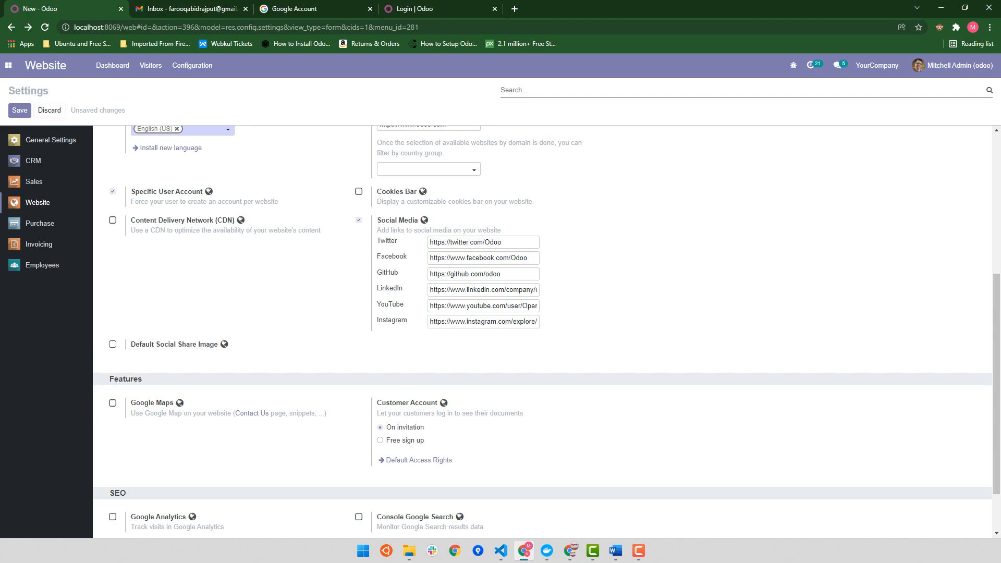
pyautogui.moveTo(255, 220)
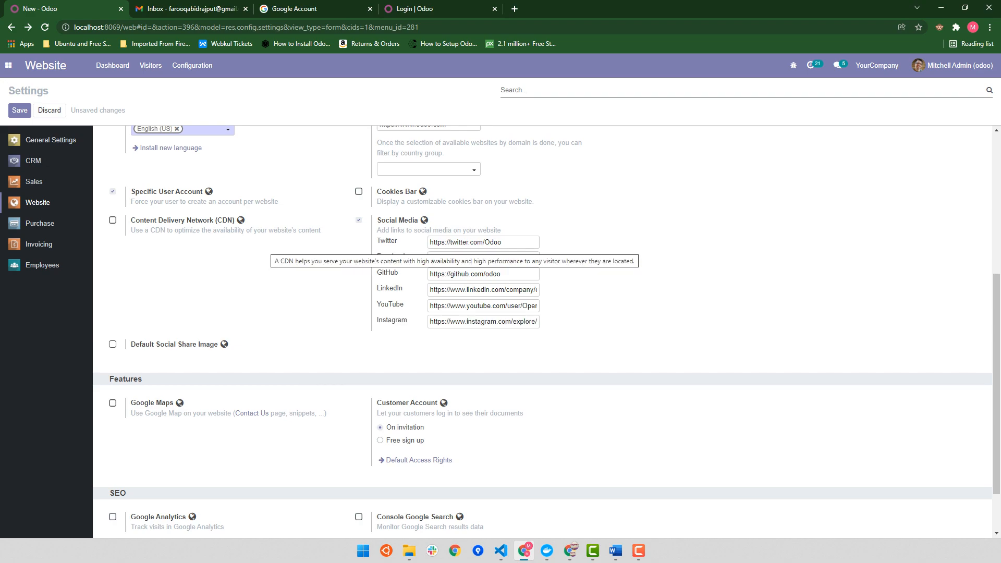